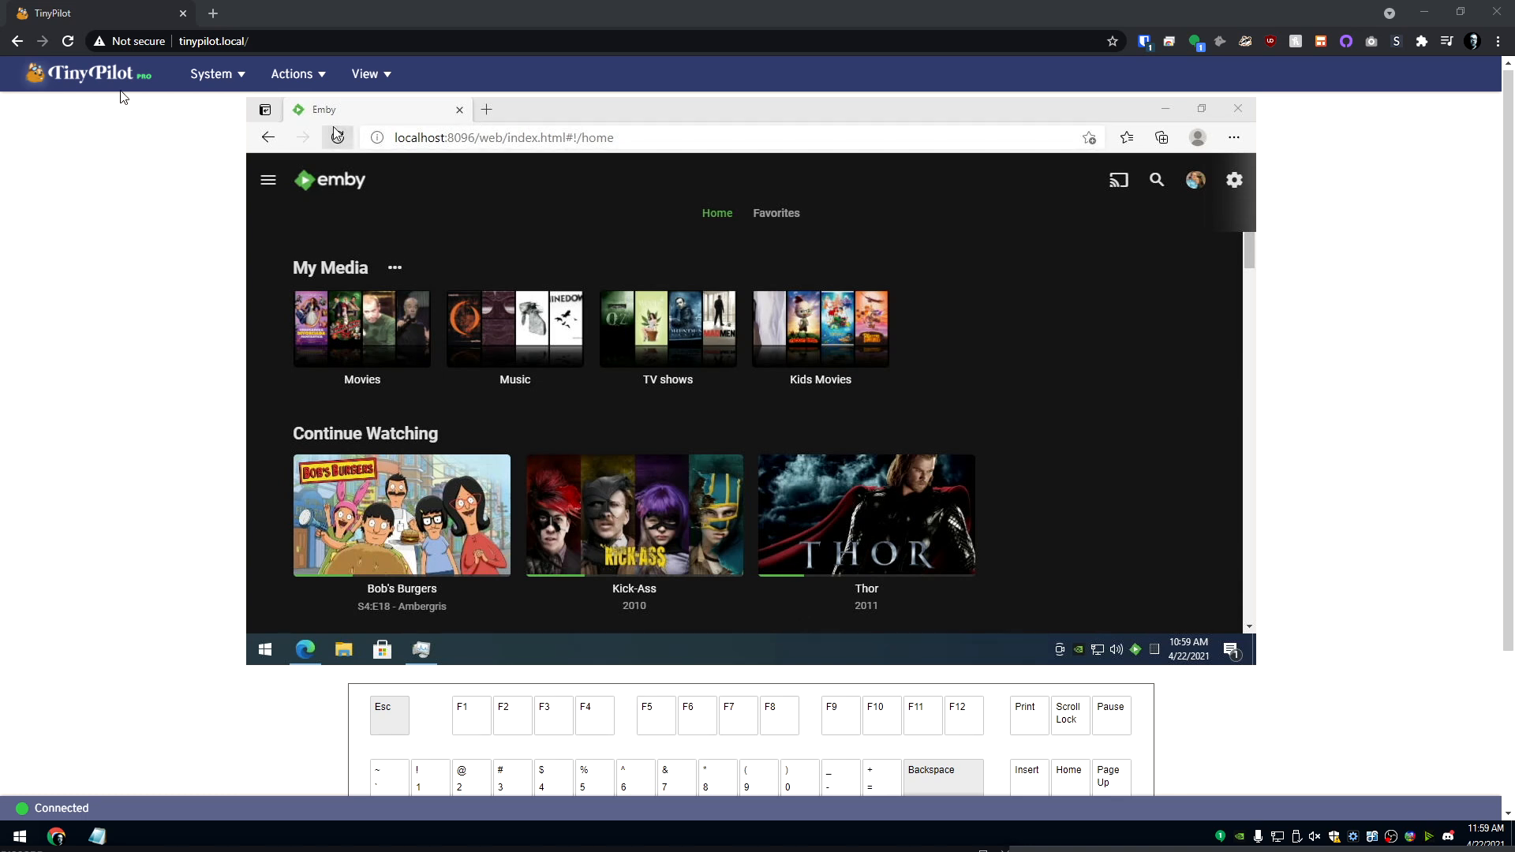
mouse_move(336, 137)
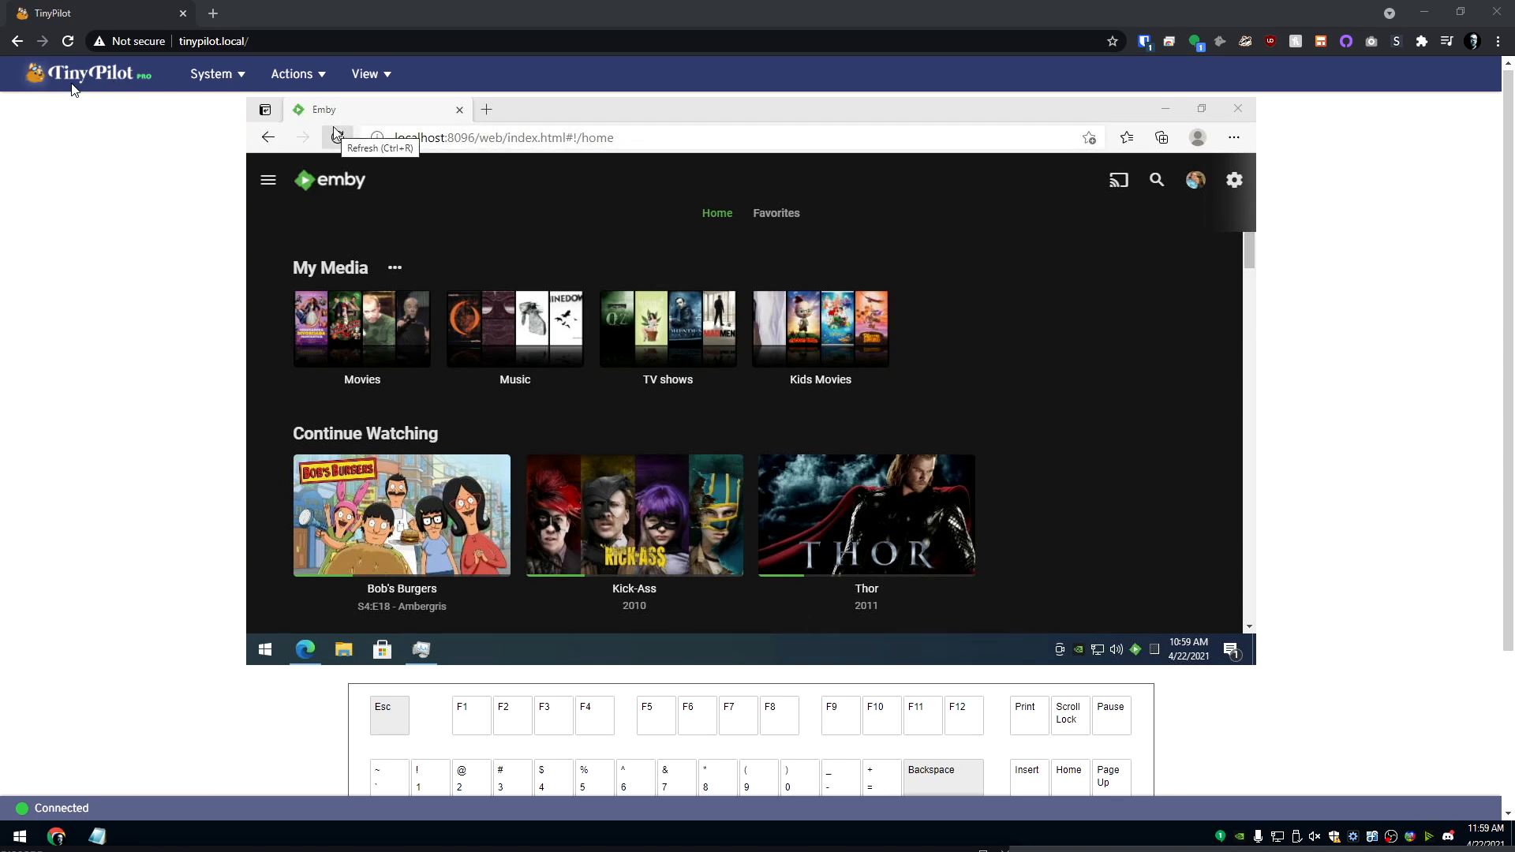
mouse_move(516, 206)
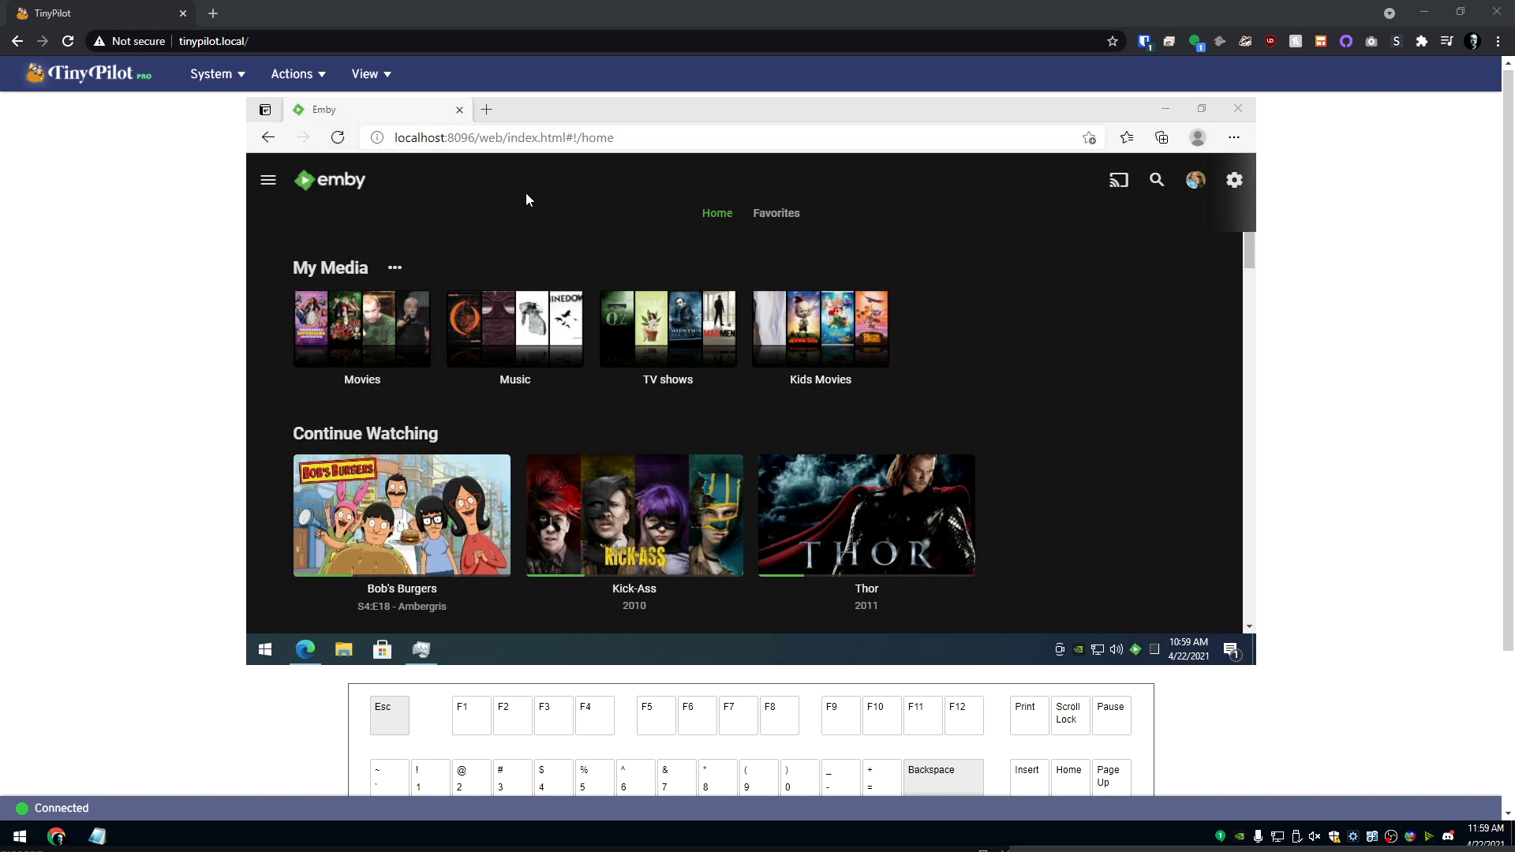
mouse_move(265, 649)
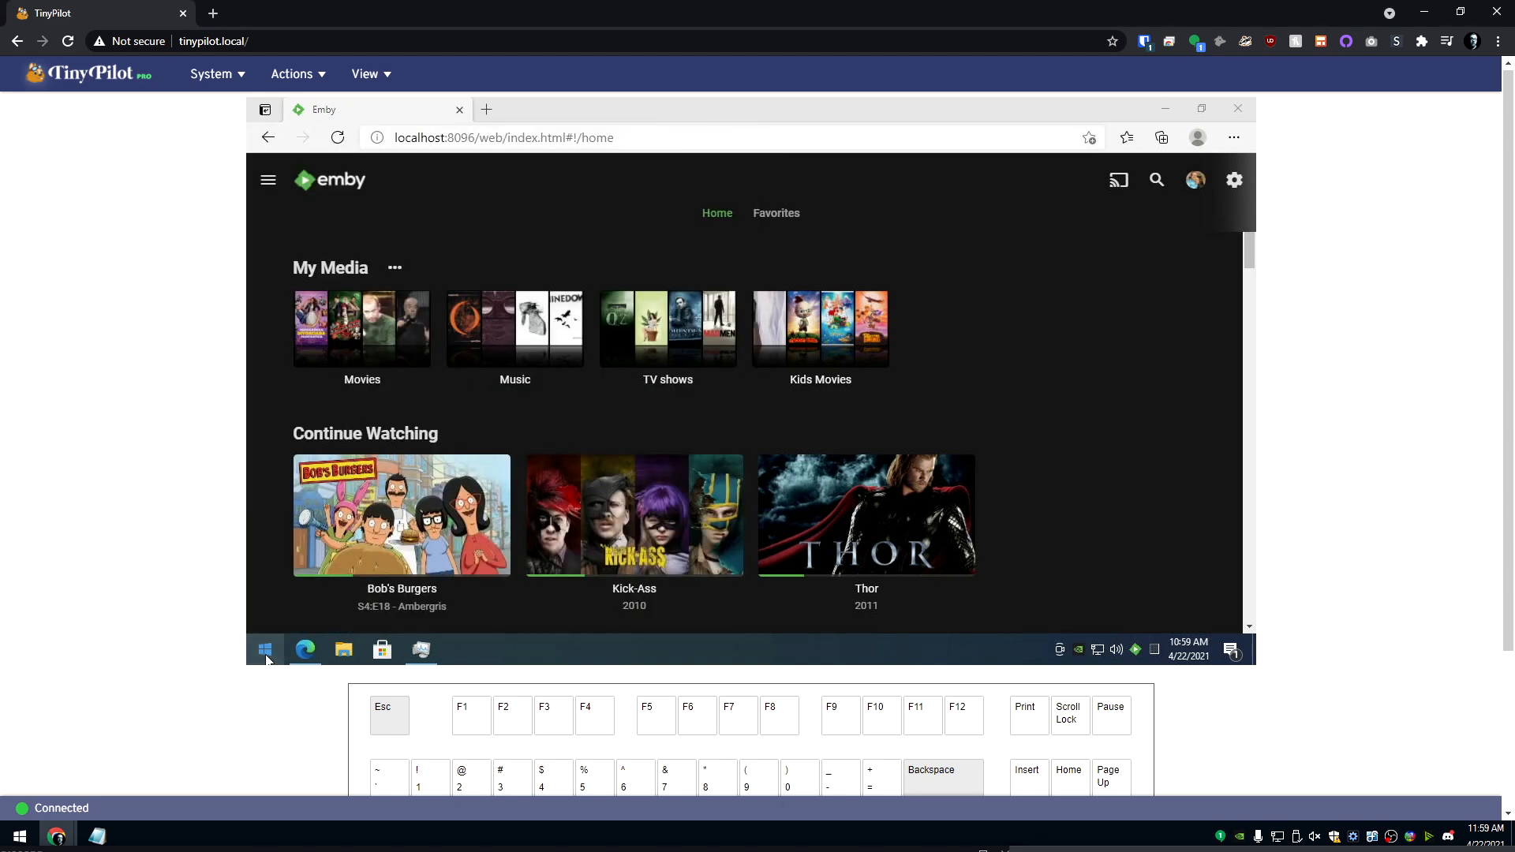
mouse_move(926, 318)
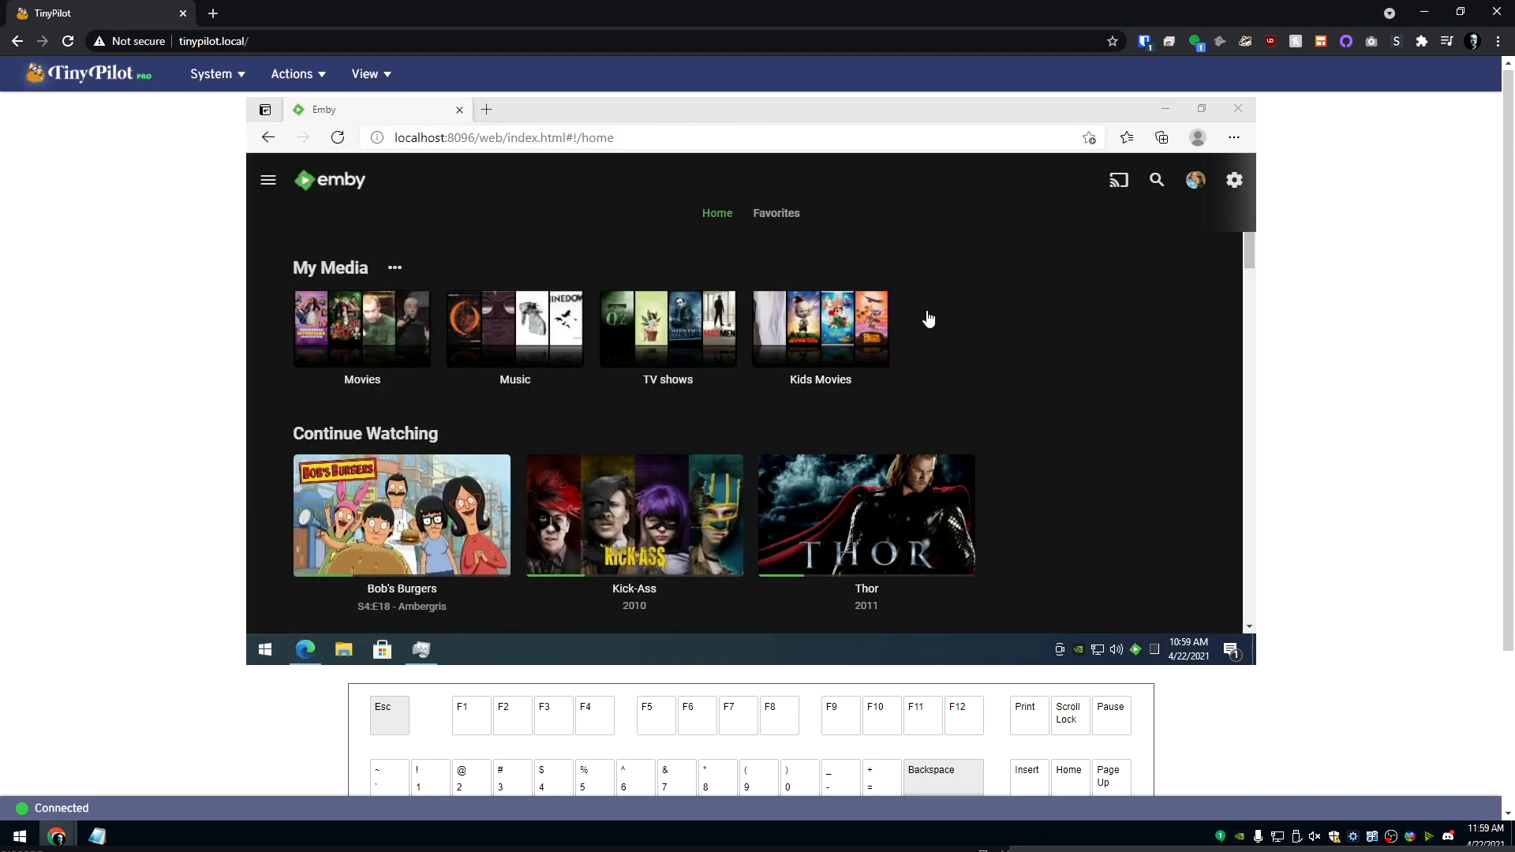
mouse_move(1106, 396)
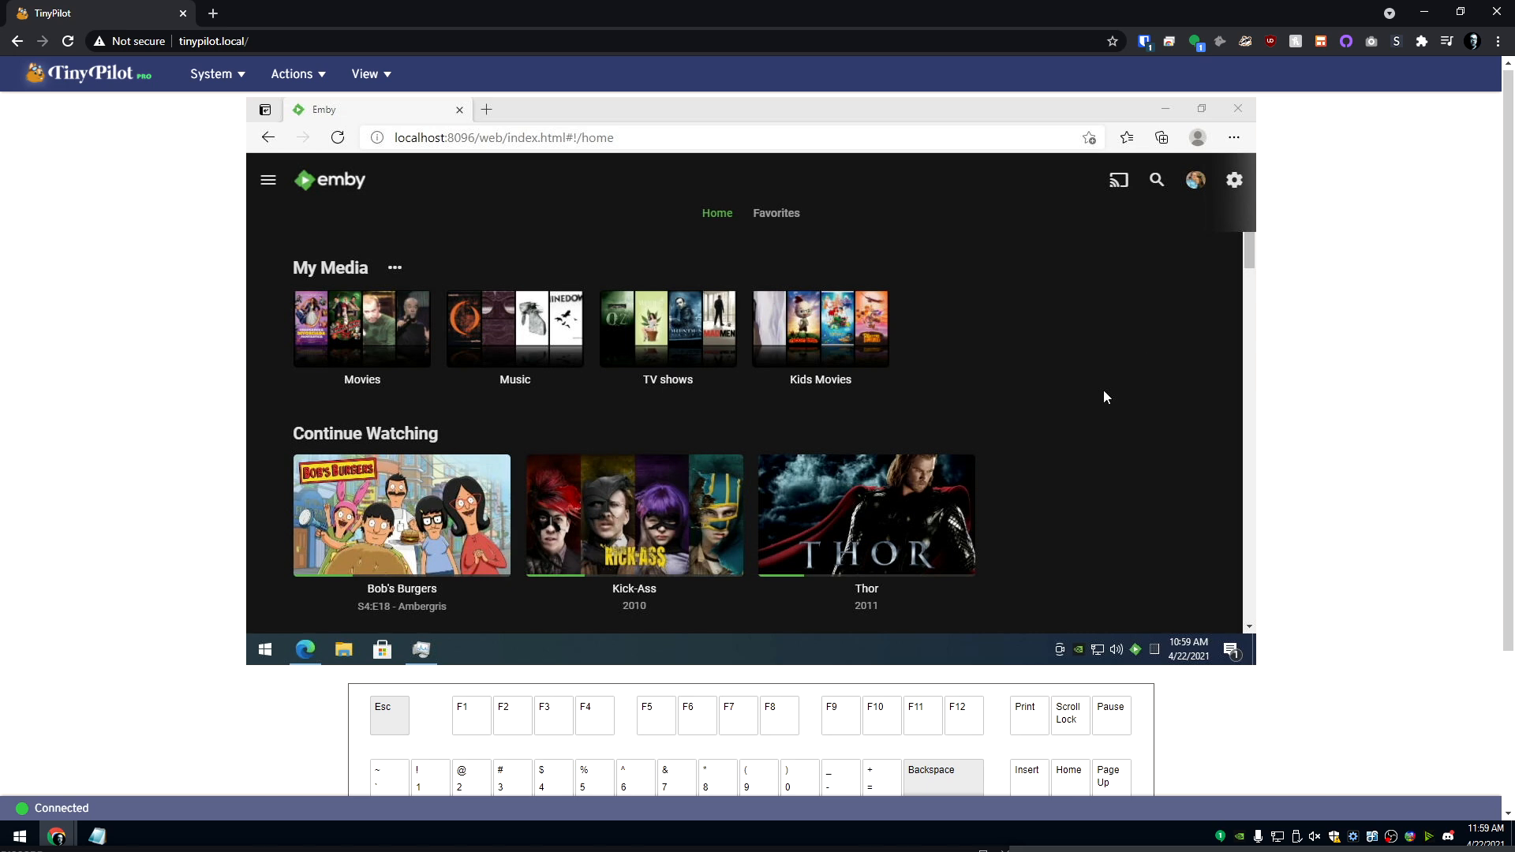